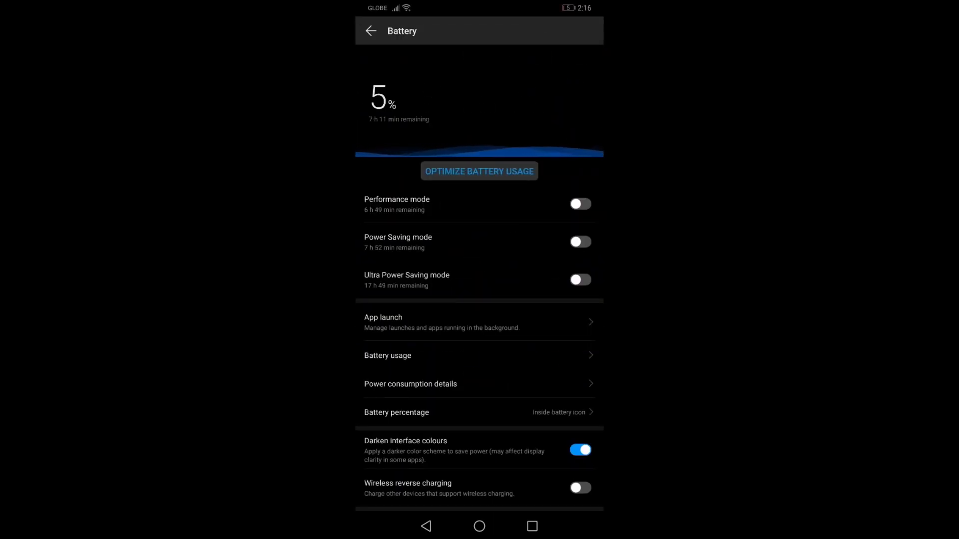
Check Call of Duty's and the Screen's per-item power details, then return to the Battery usage list
click(388, 356)
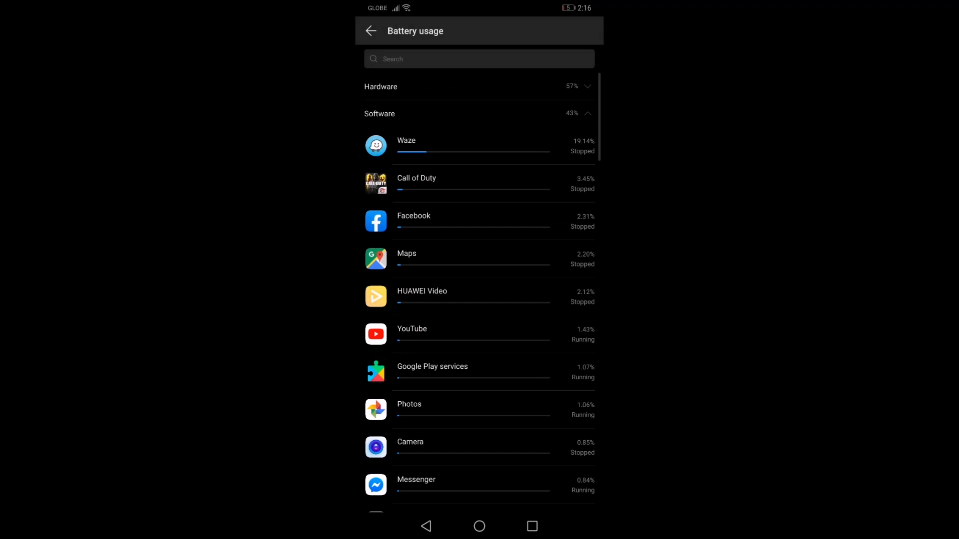
click(405, 145)
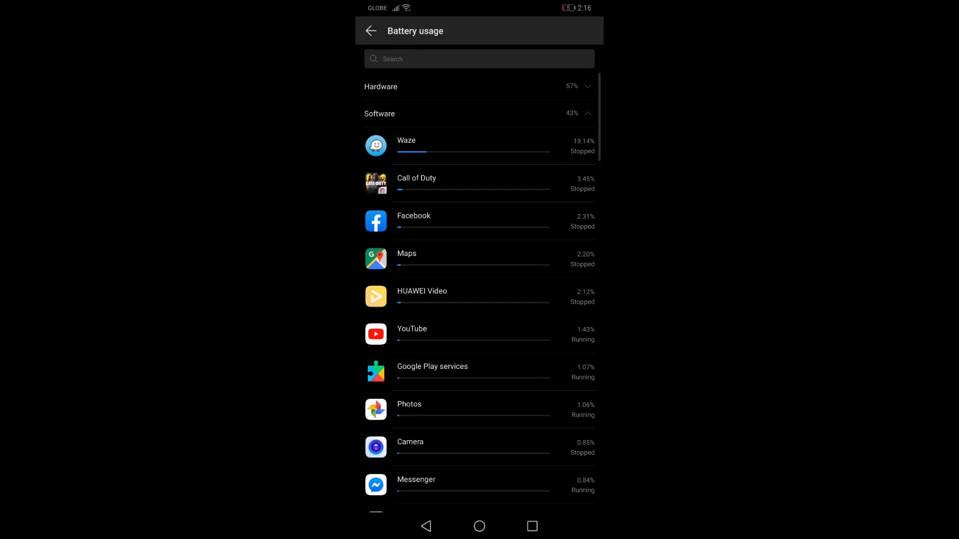
scroll(down, 3)
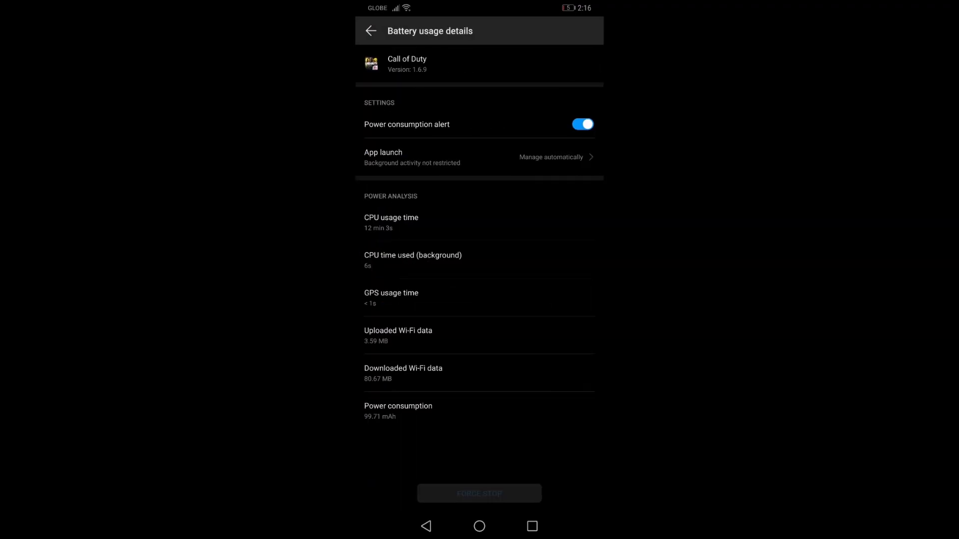
click(369, 30)
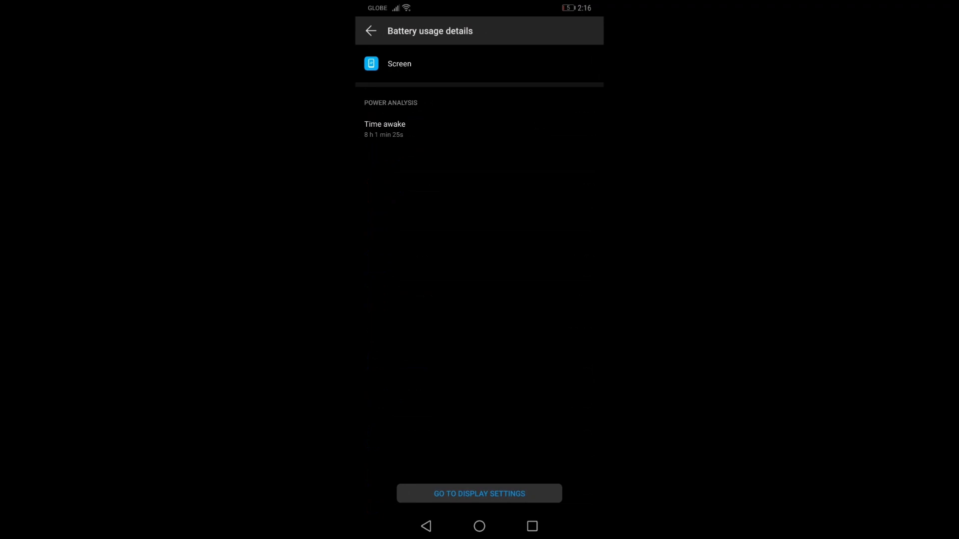
click(370, 30)
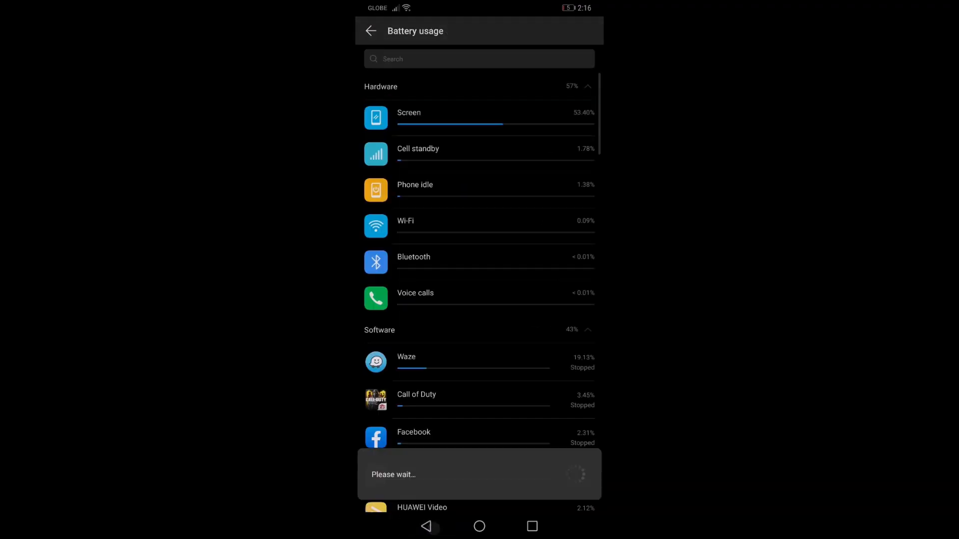
View the Power consumption details graph since last full charge and return to the Battery page
click(370, 30)
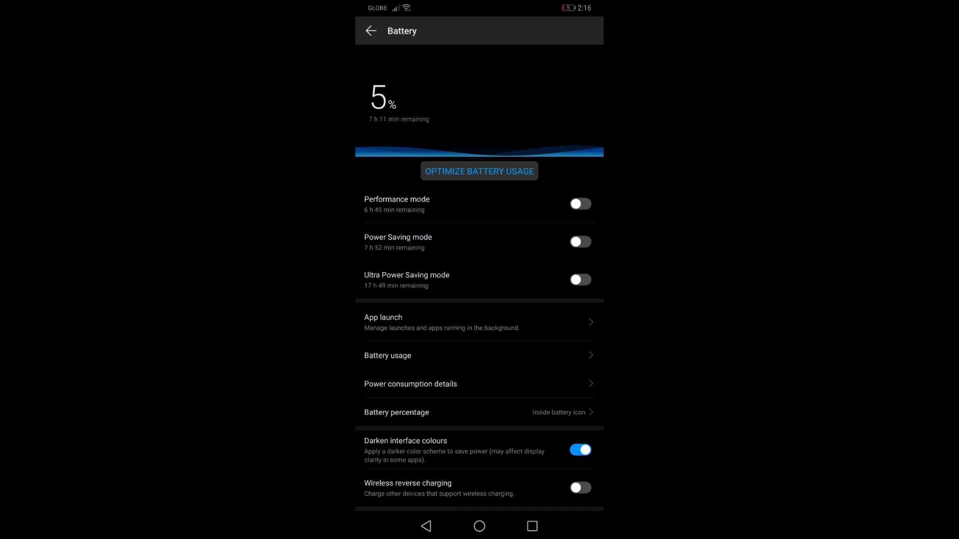
click(410, 383)
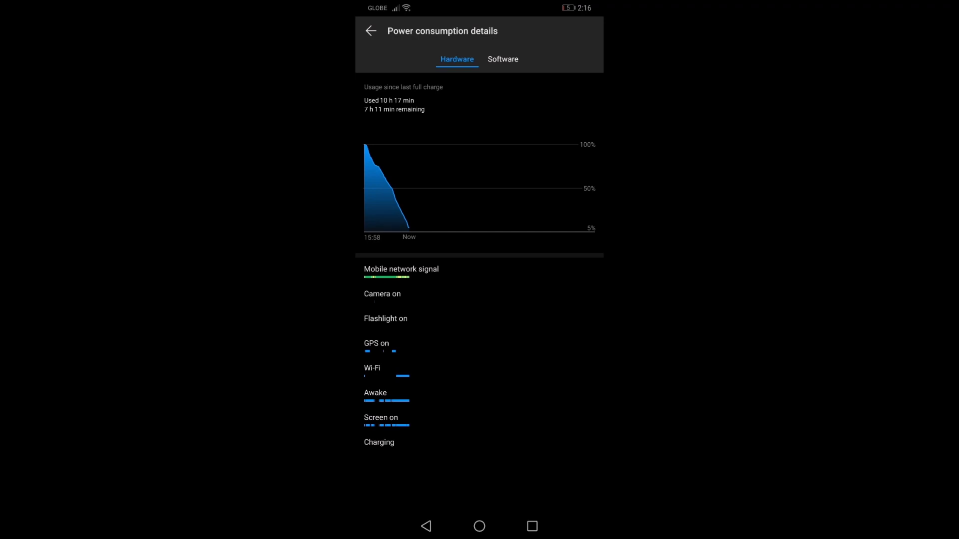
click(371, 30)
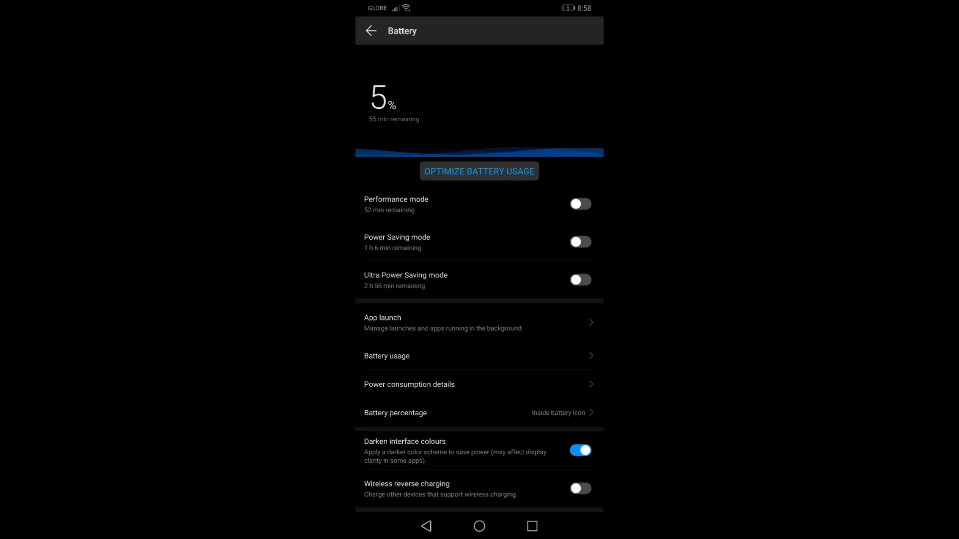
click(386, 355)
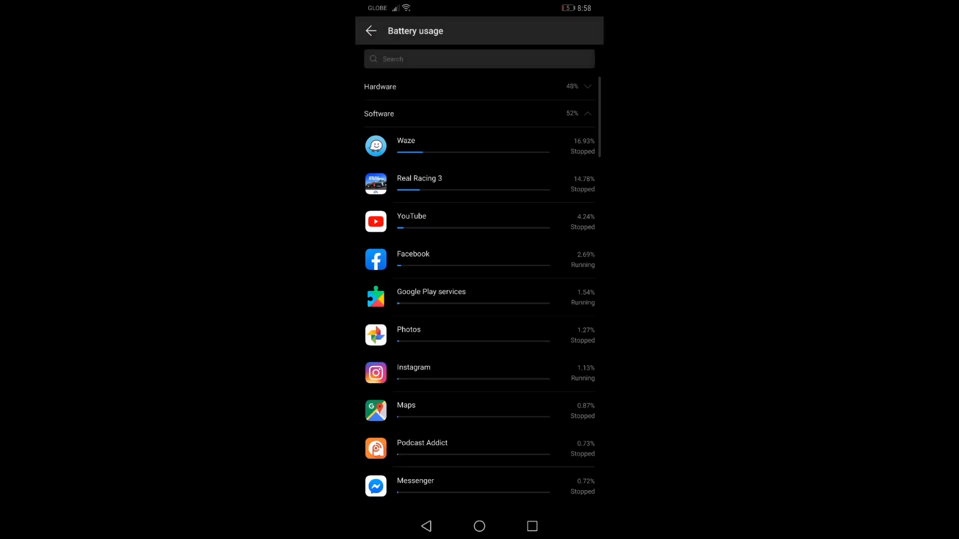
click(406, 142)
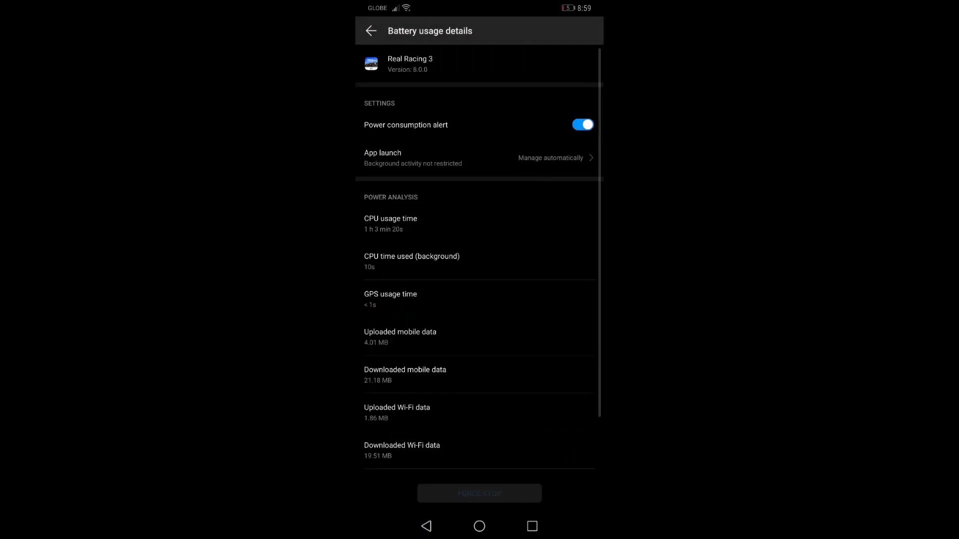
click(370, 31)
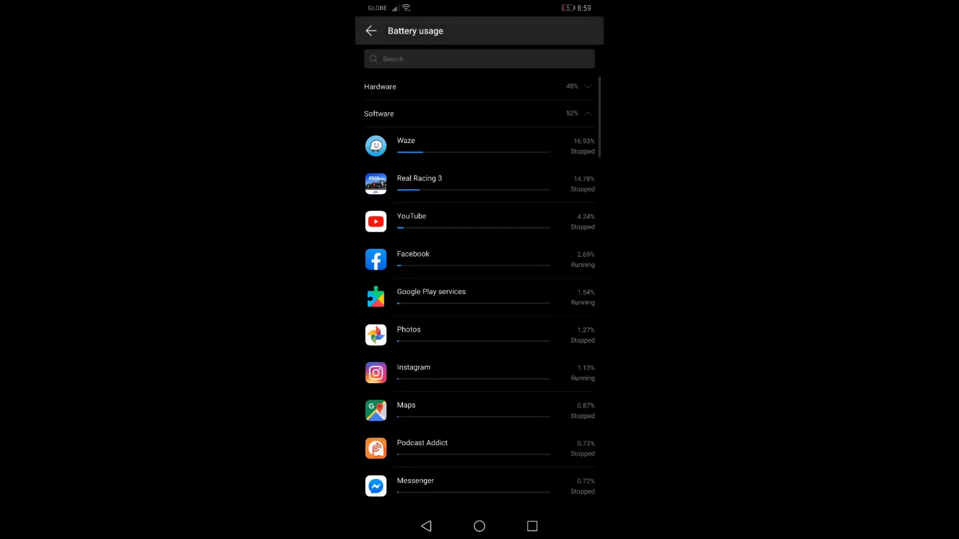
scroll(down, 3)
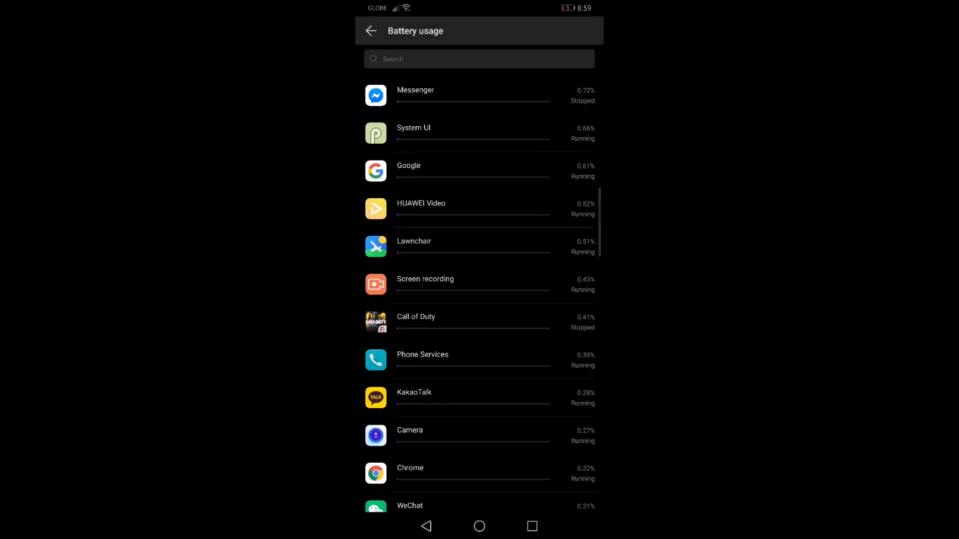
click(371, 30)
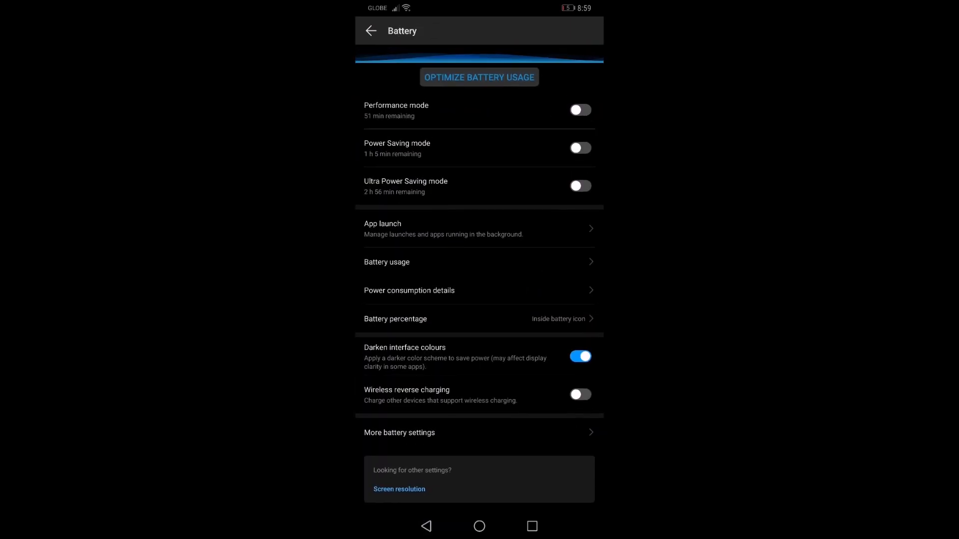
click(400, 489)
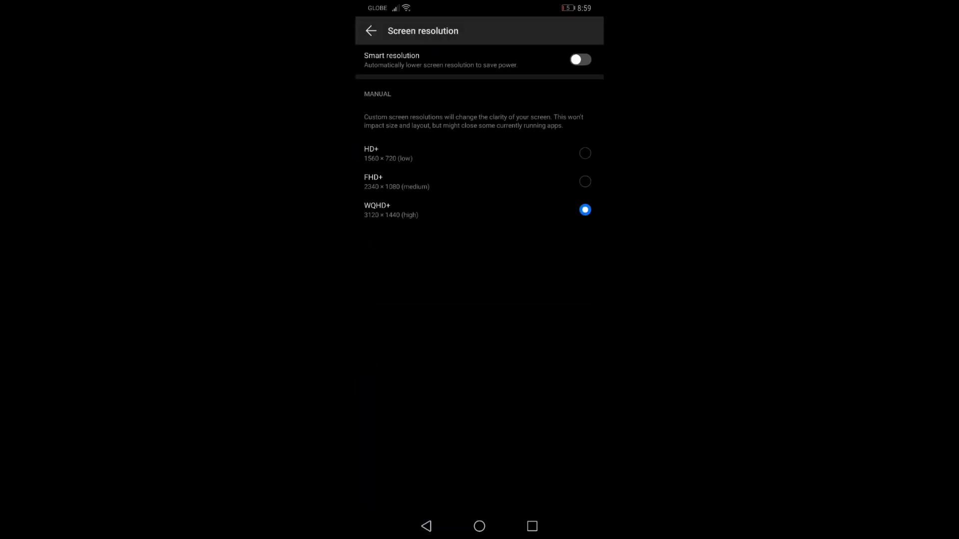
click(479, 526)
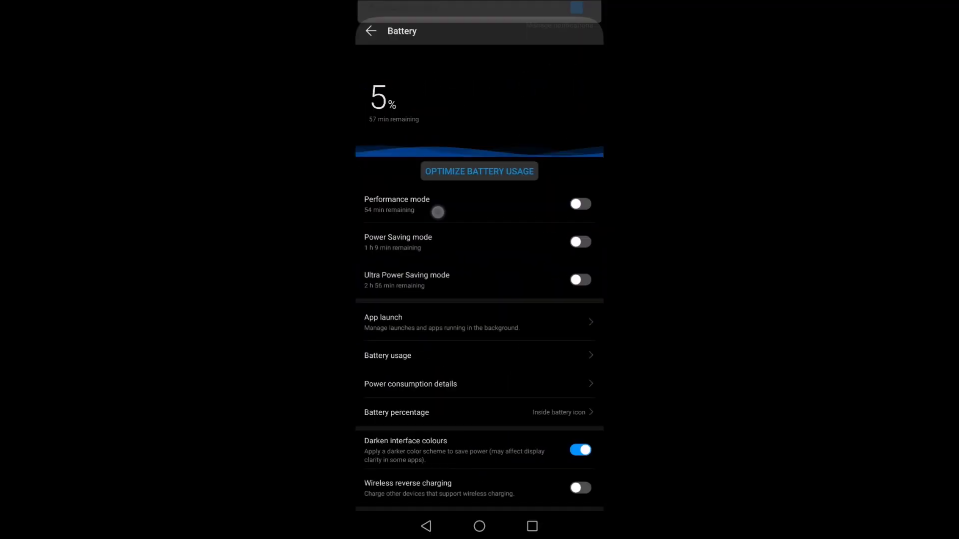
click(387, 356)
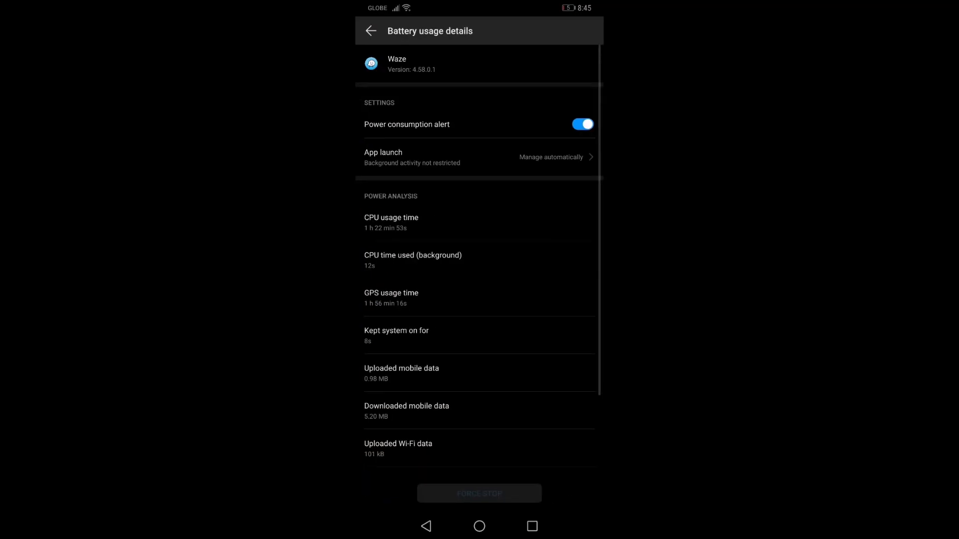
click(369, 30)
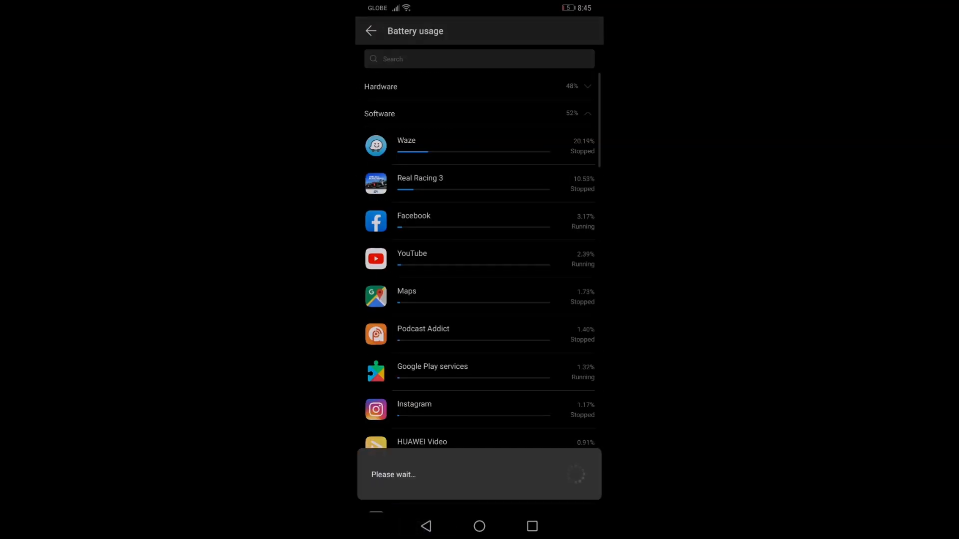
click(439, 183)
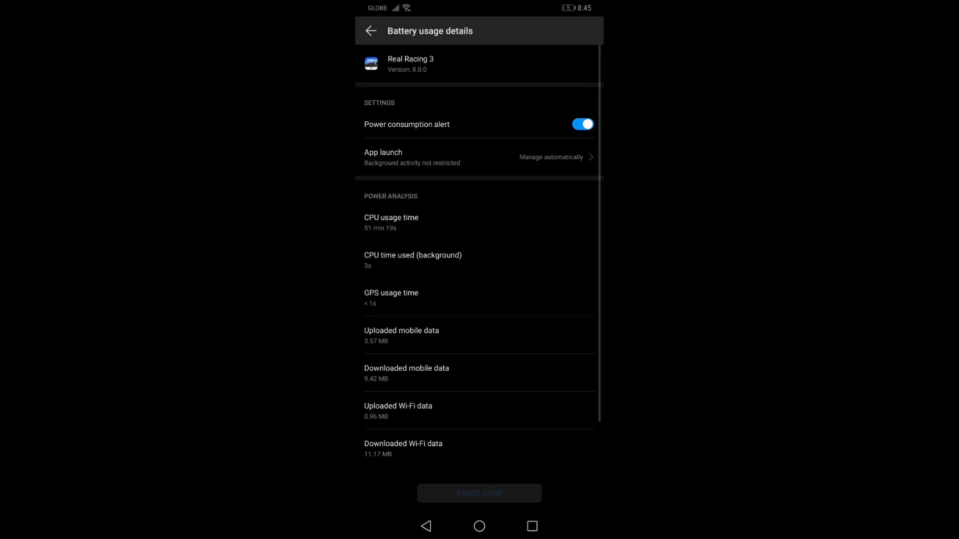
click(370, 30)
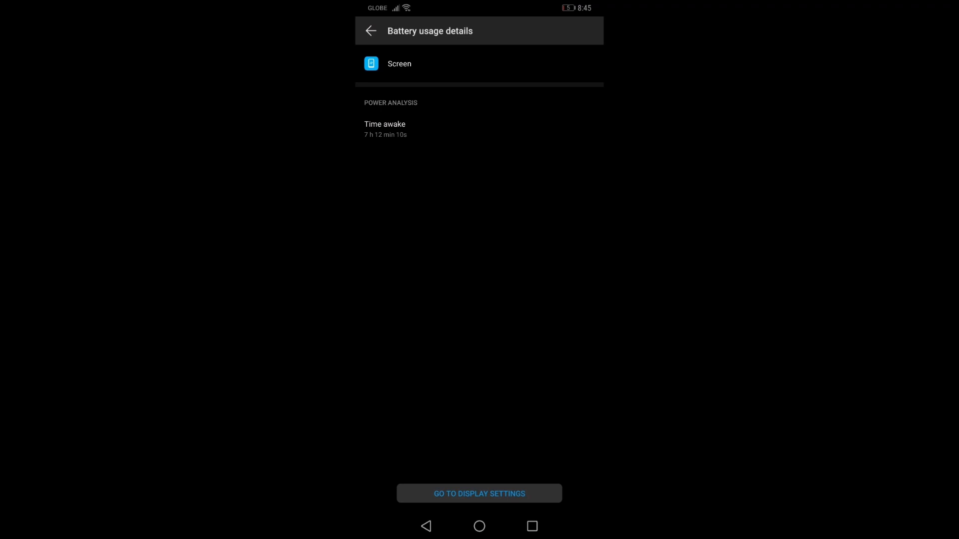
click(369, 30)
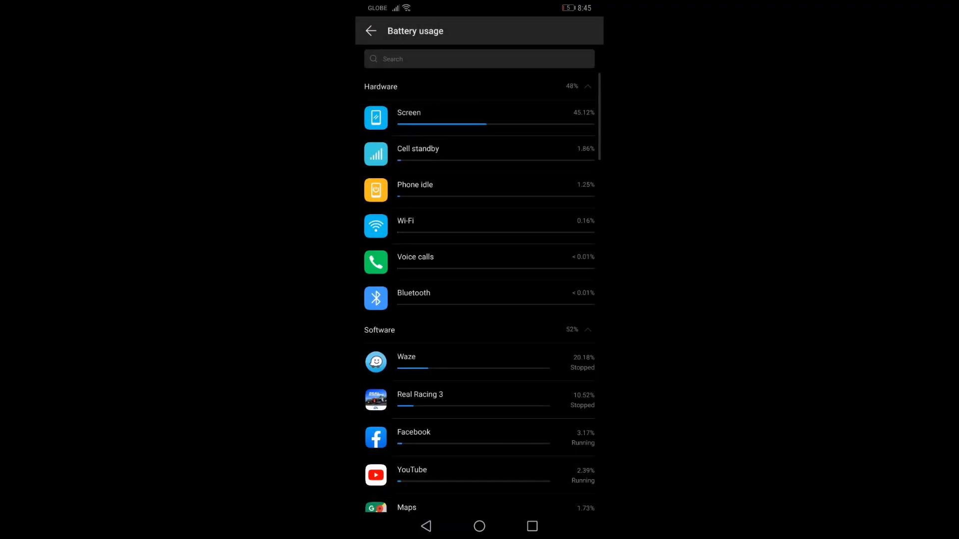
scroll(down, 3)
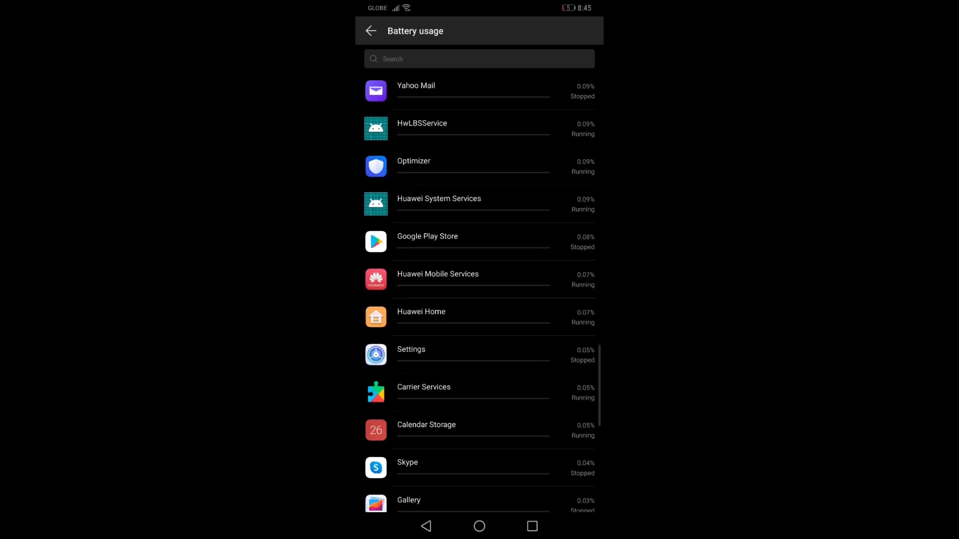
click(369, 31)
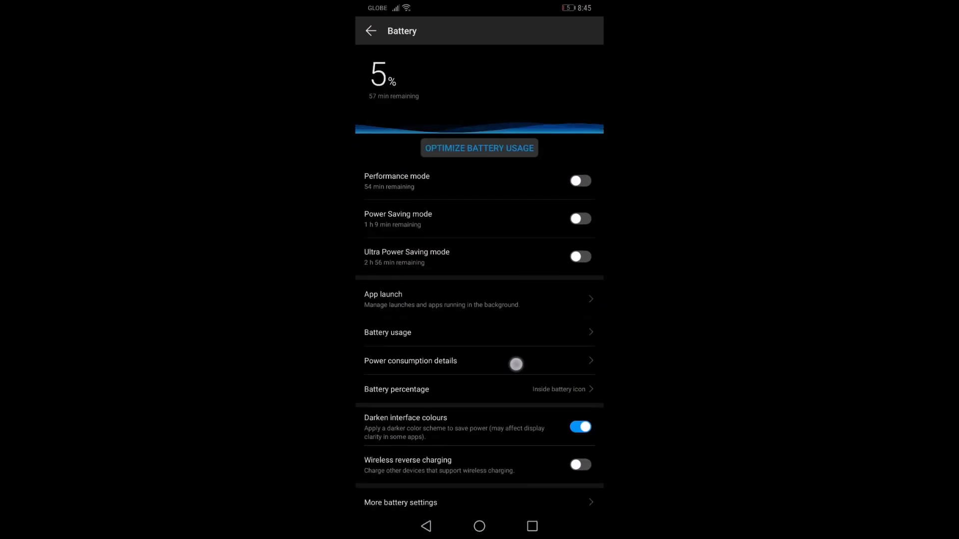
scroll(down, 3)
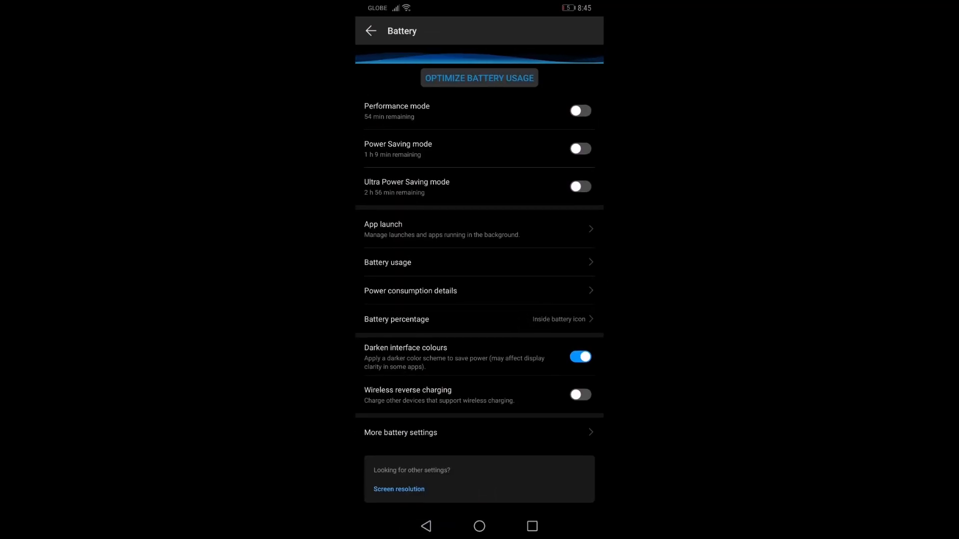
click(399, 490)
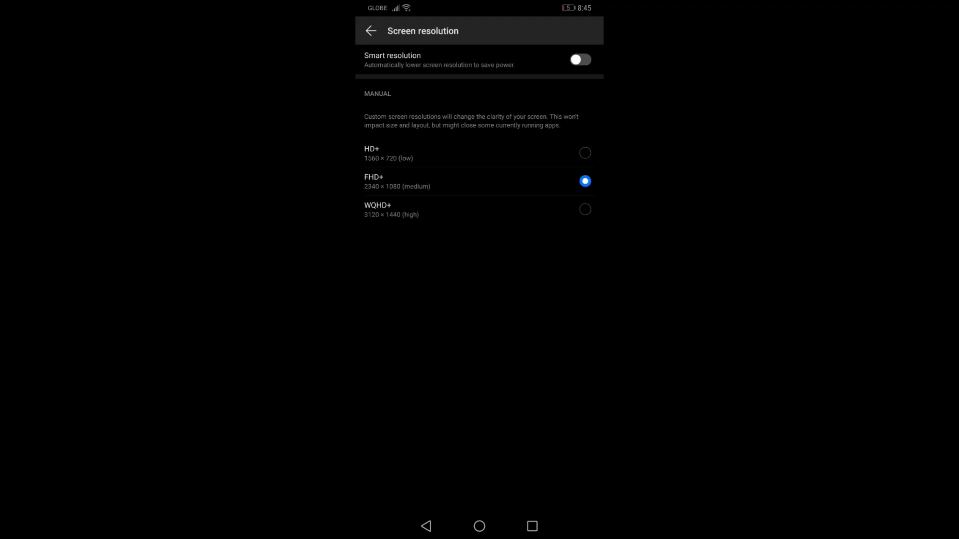
click(369, 31)
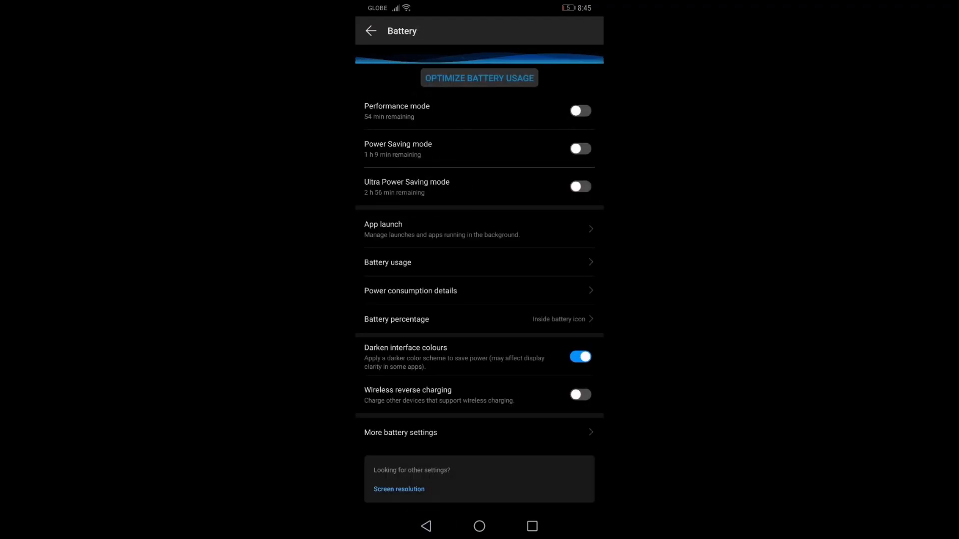